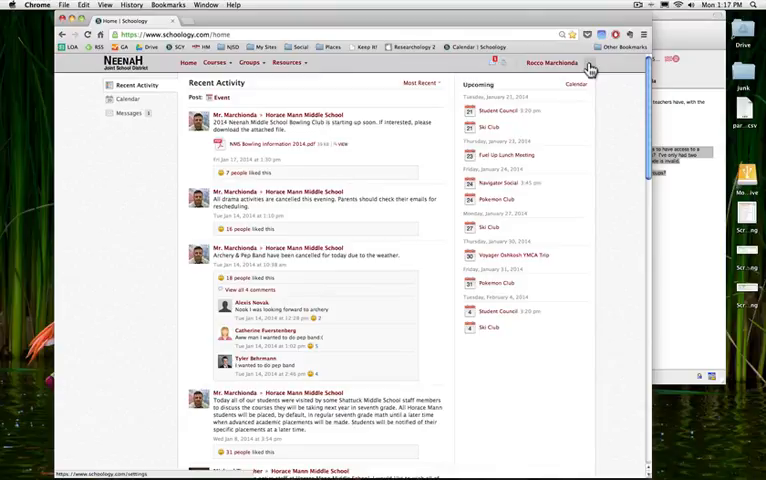
{"action": "left_click", "coordinate": [551, 63]}
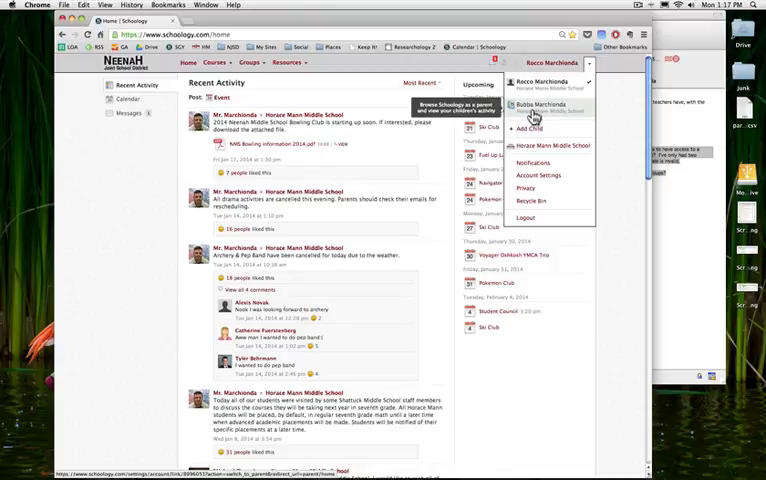
{"action": "left_click", "coordinate": [543, 106]}
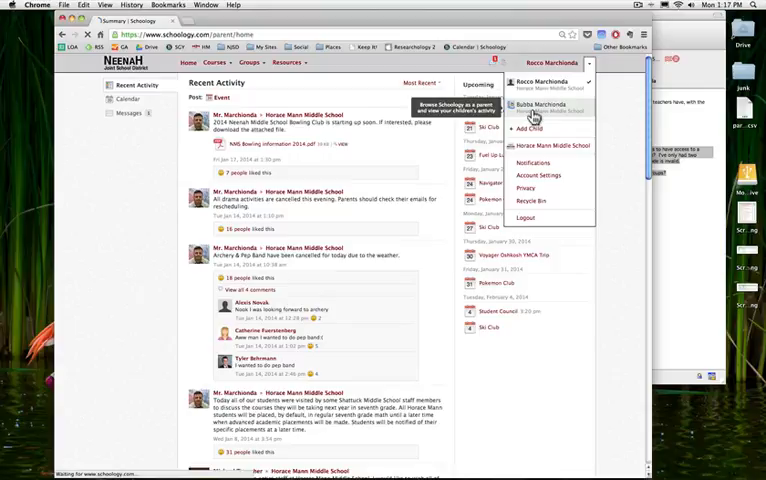
{"action": "left_click", "coordinate": [543, 106]}
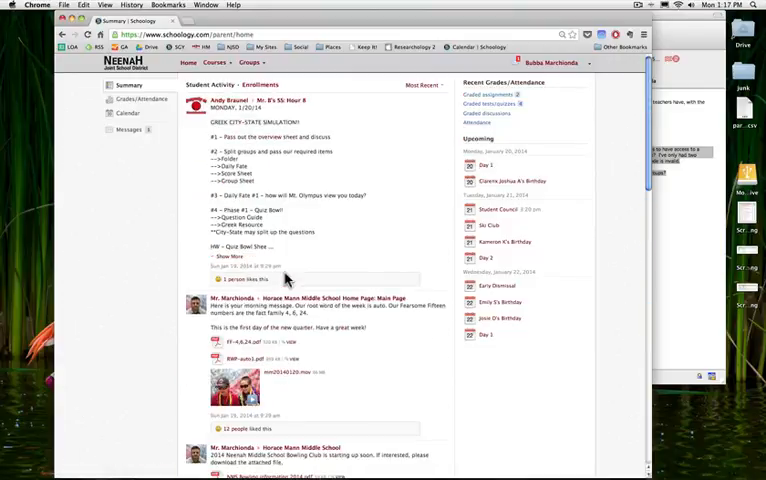
{"action": "mouse_move", "coordinate": [265, 72]}
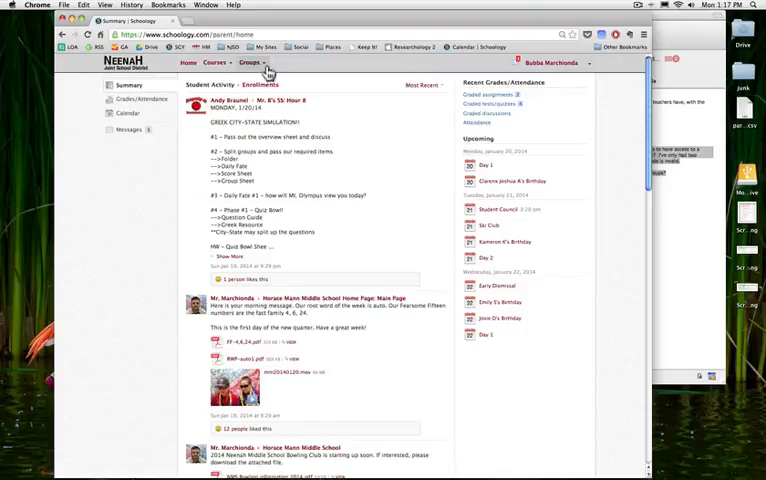
Open Bubba's Fuel Up to Play 60 group page from the Groups menu.
{"action": "left_click", "coordinate": [250, 62]}
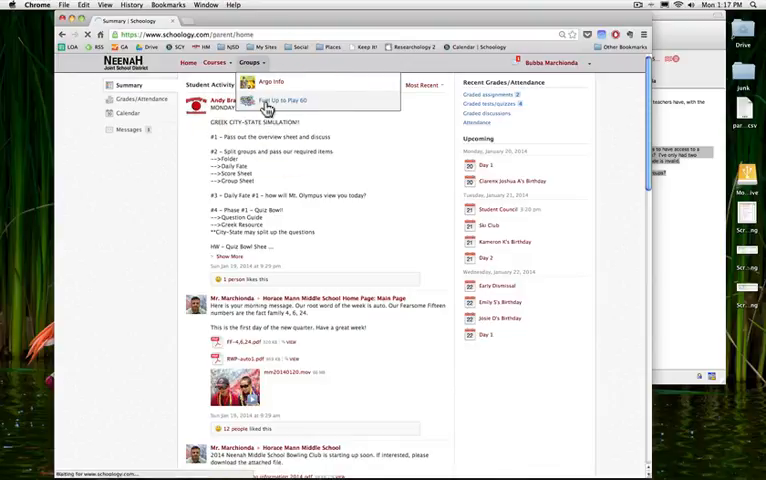
{"action": "left_click", "coordinate": [287, 100]}
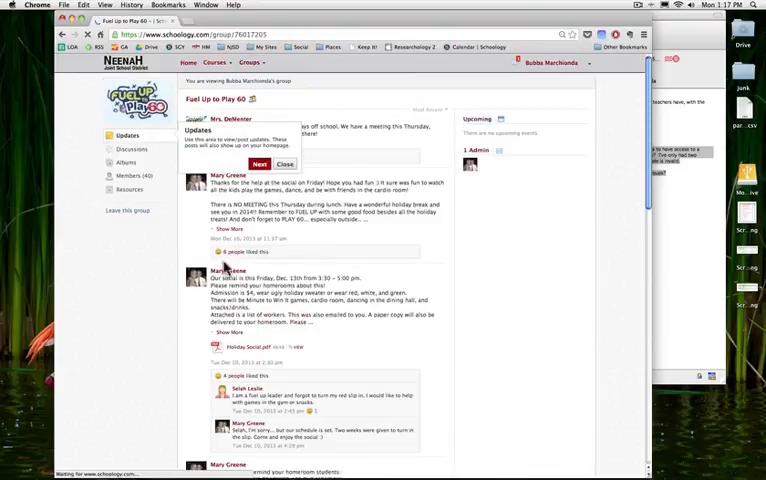